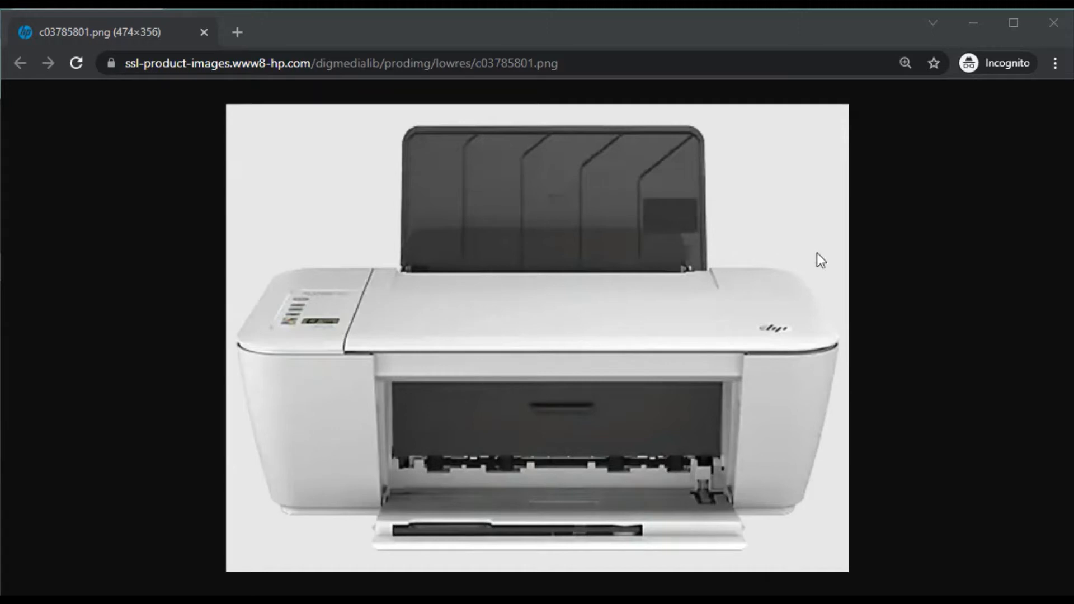
Close the Chrome window displaying the HP printer photo.
left_click(1052, 22)
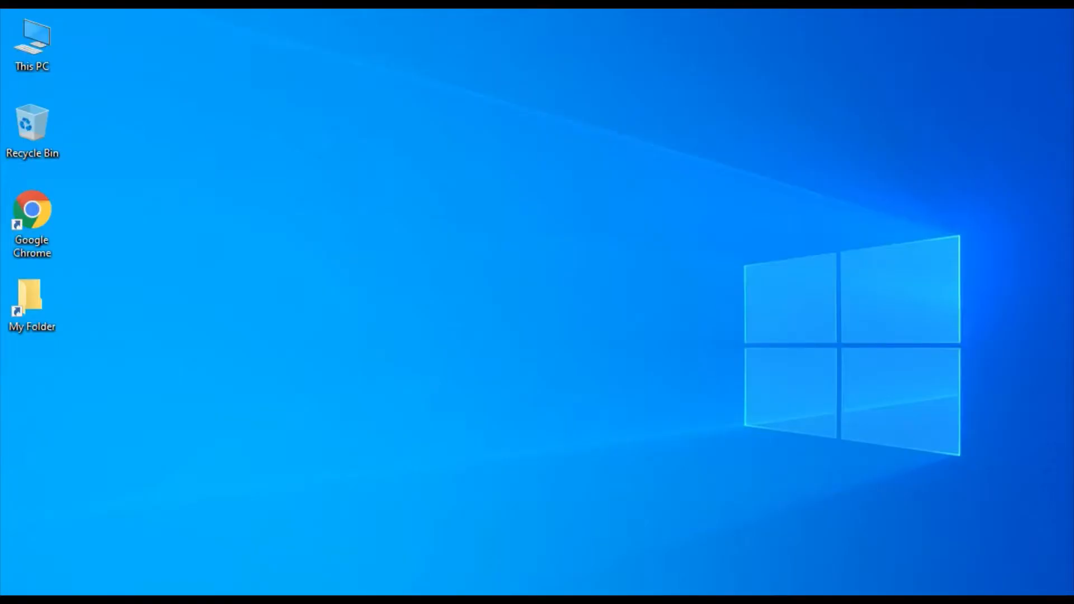
Launch Chrome in incognito mode and start typing 'support' in the address bar.
left_click(31, 213)
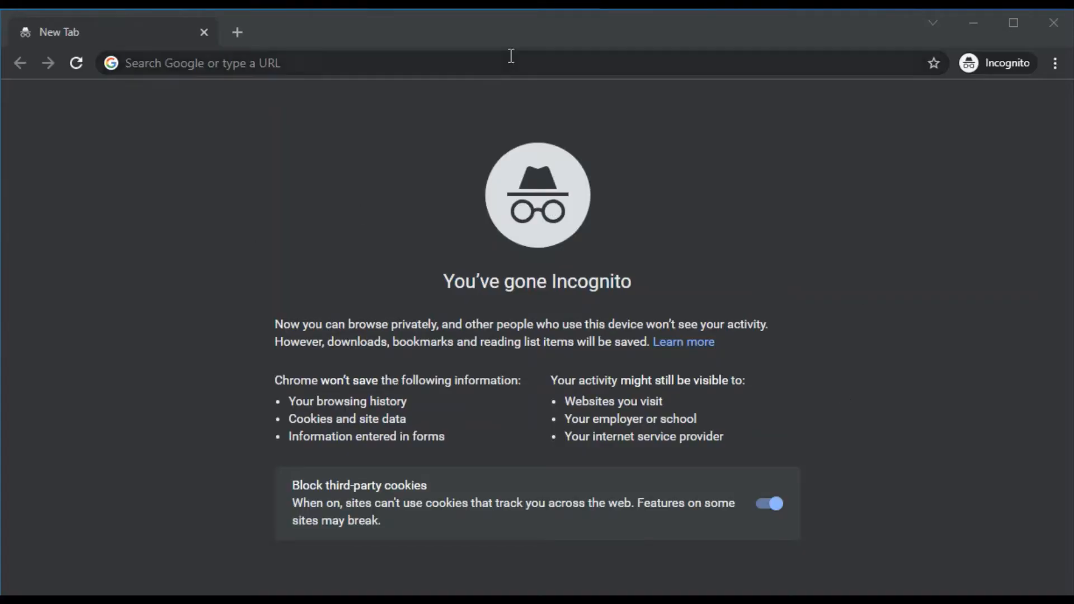
left_click(480, 62)
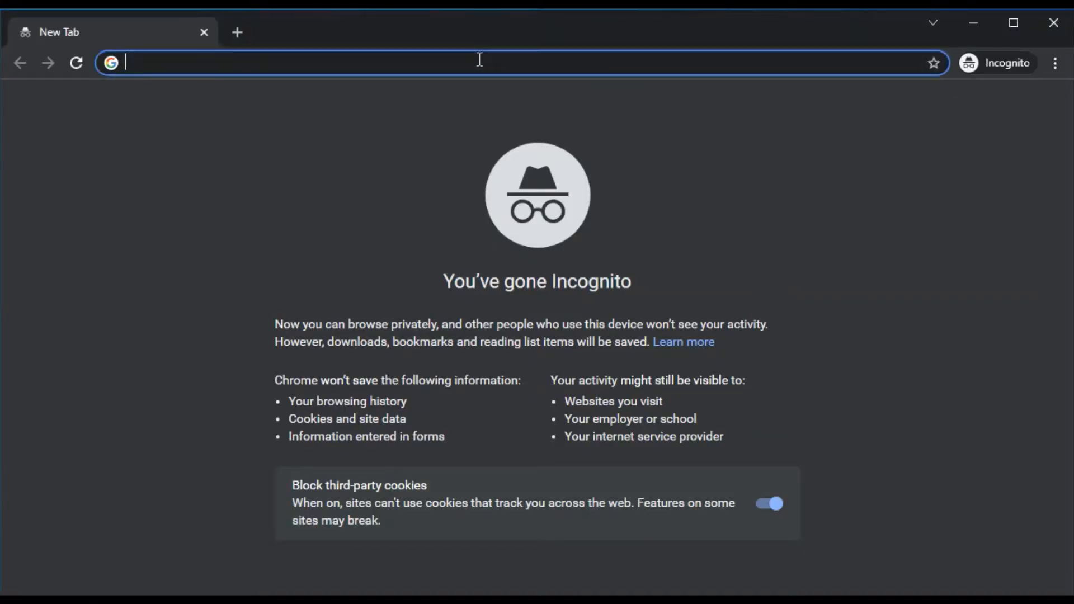
type("s")
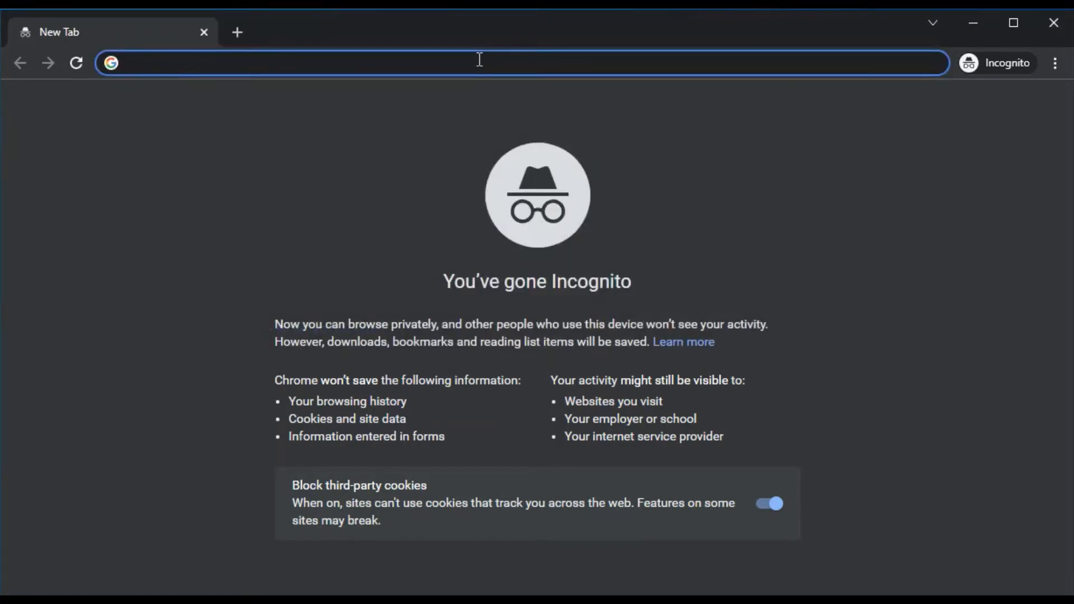
type("support.hp.com/in-en")
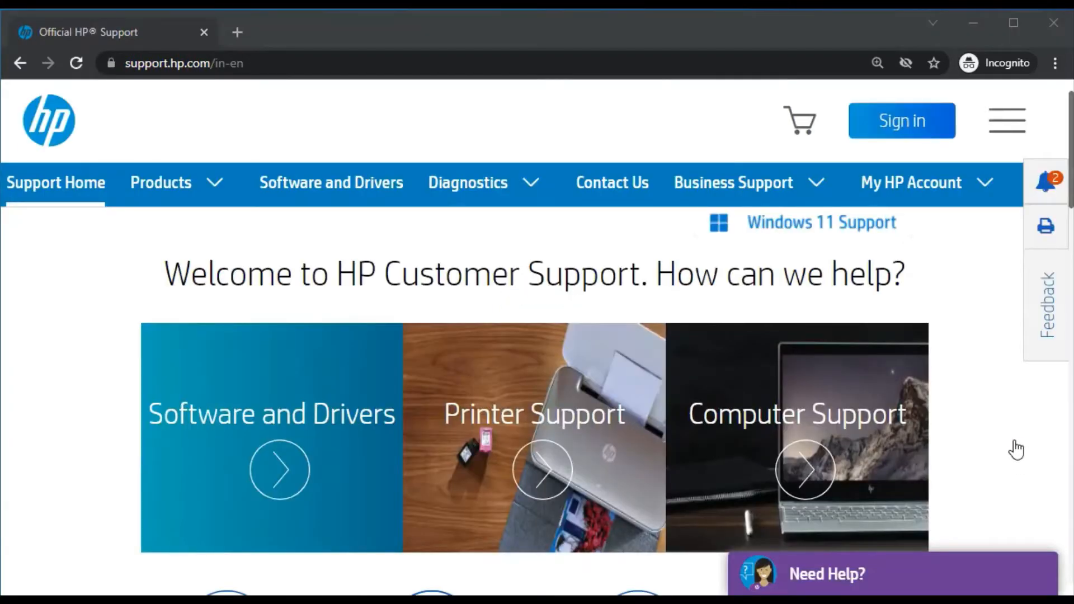
mouse_move(1055, 295)
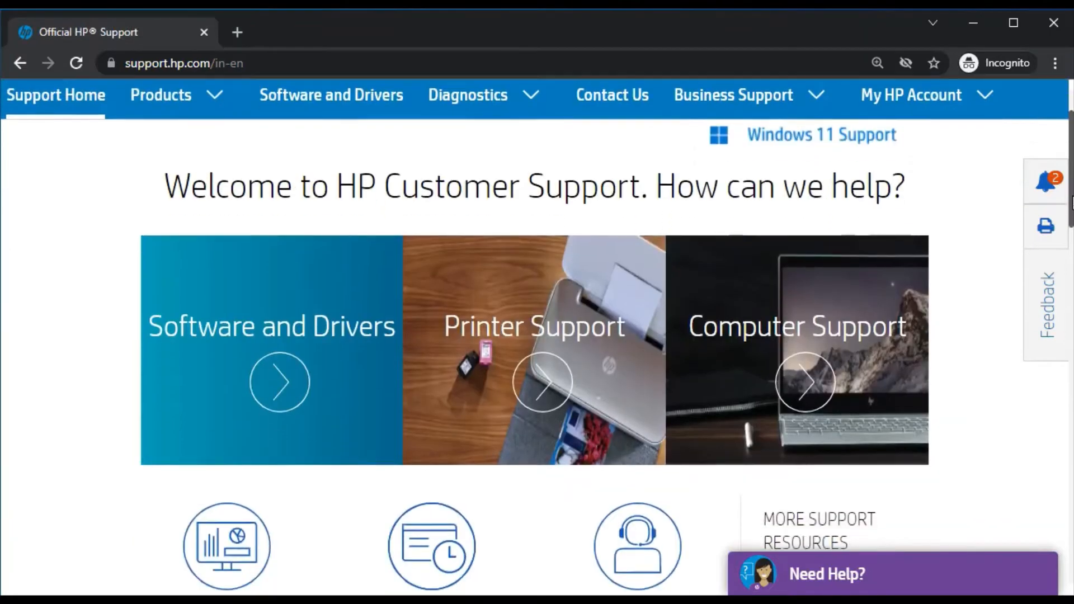
Scroll down to the 'Identify your product' section on support.hp.com.
scroll("down", 3)
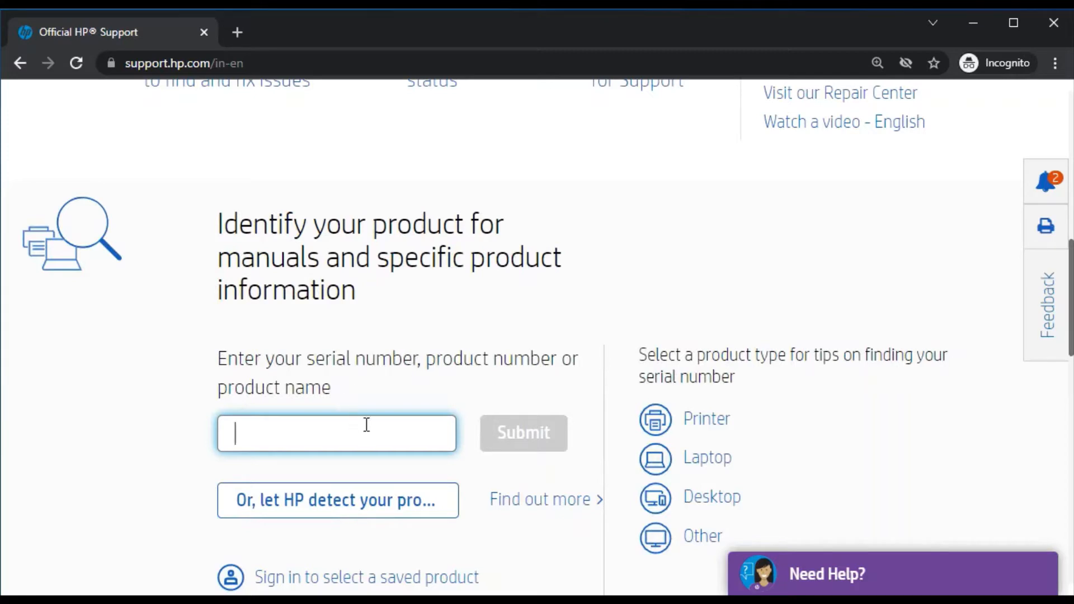
Search 'HP Deskjet 2540' and pick the 'HP Deskjet 2540 All-in-One Printer series' suggestion.
left_click(522, 433)
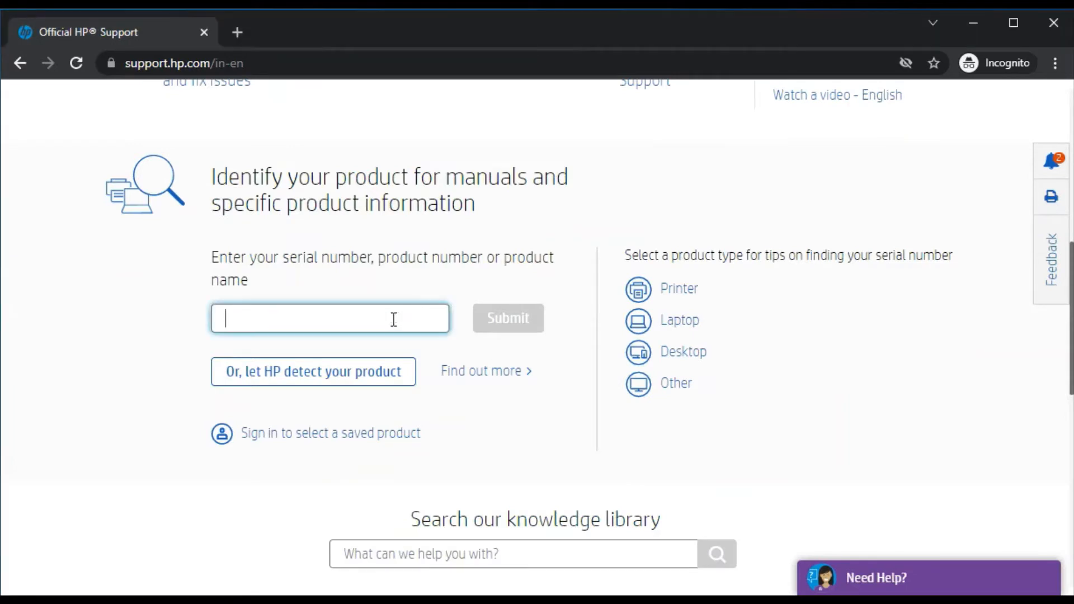
type("HP Deskjet 2540")
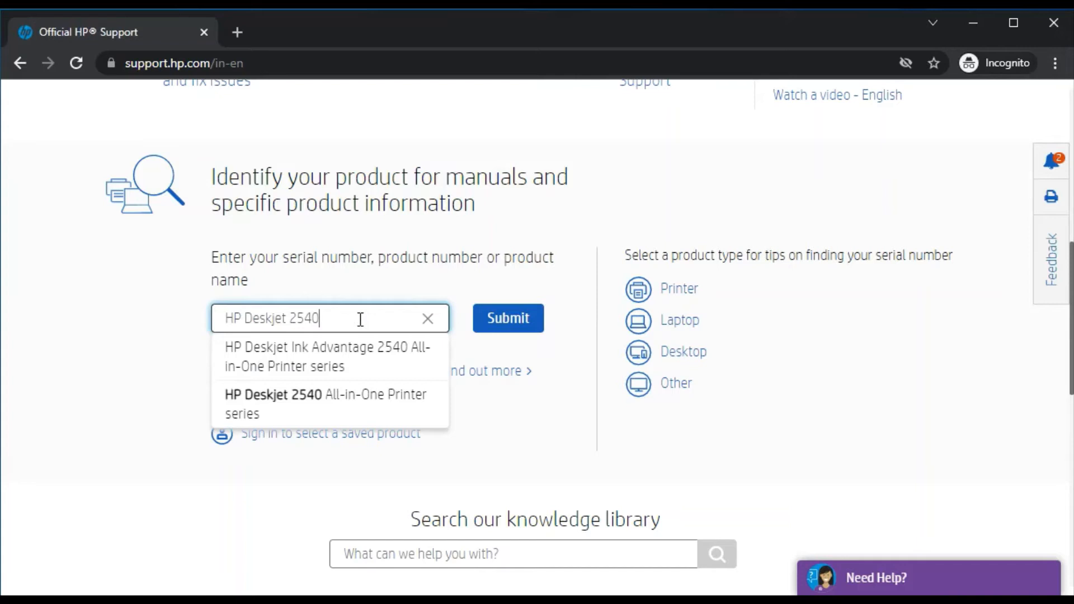
mouse_move(330, 403)
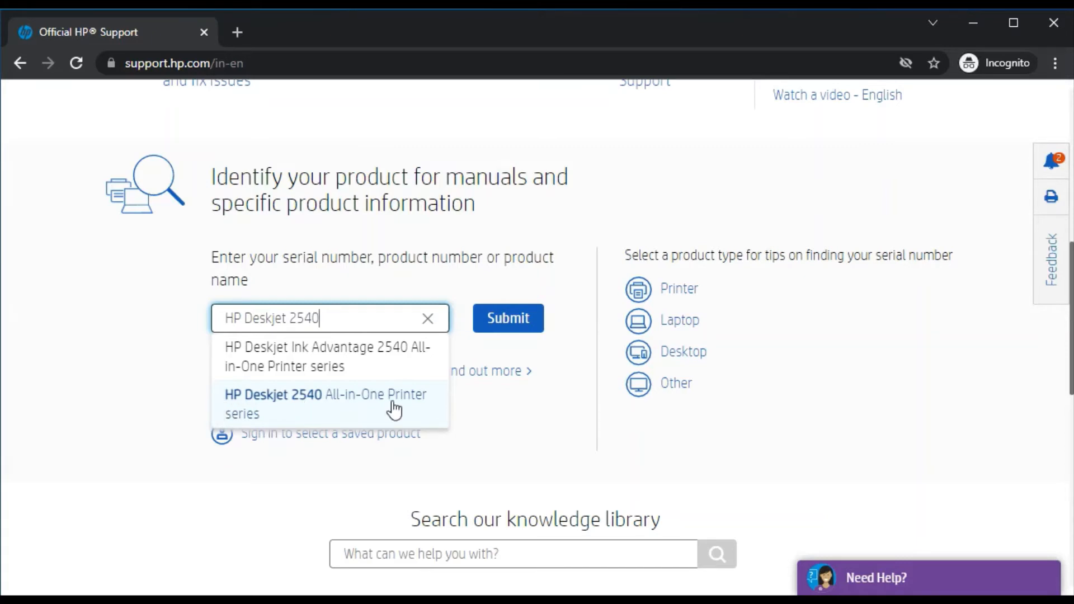
left_click(324, 403)
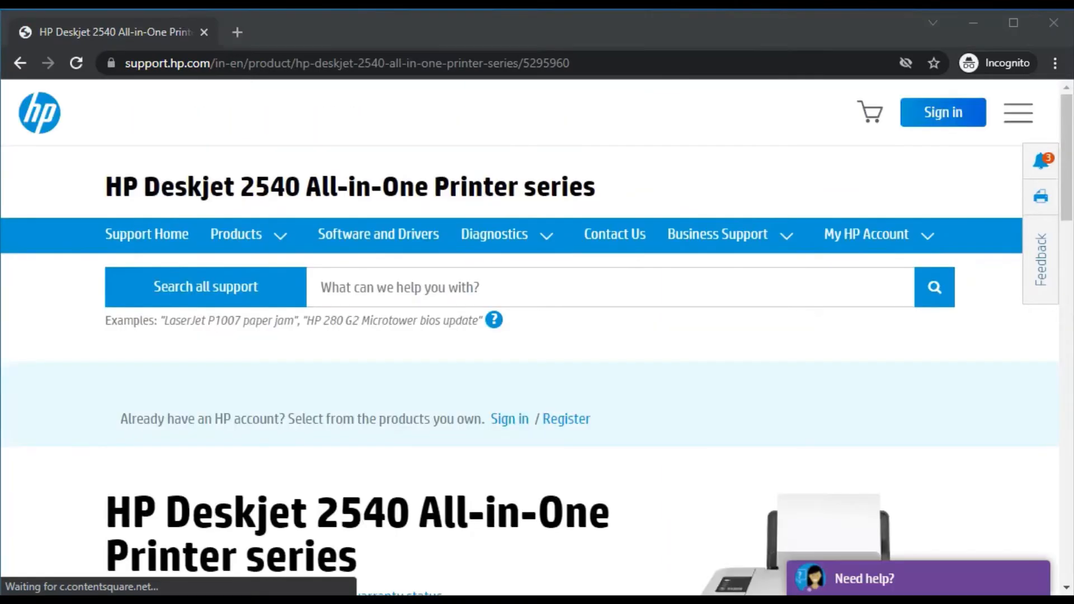
Choose 'Software, Drivers and Firmware' from the left menu and confirm with Go.
scroll("down", 3)
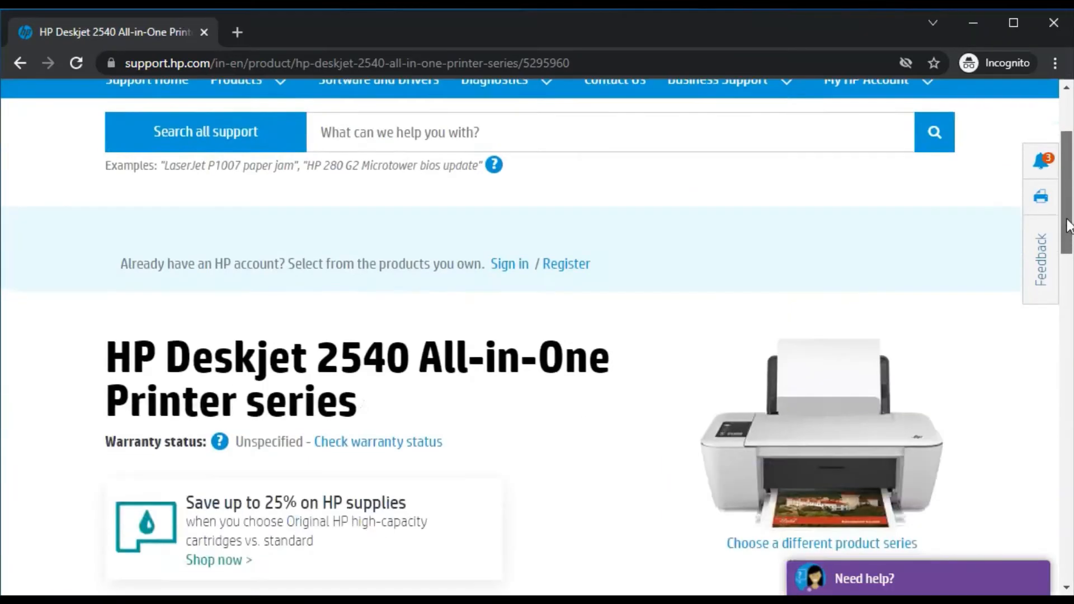
scroll("down", 3)
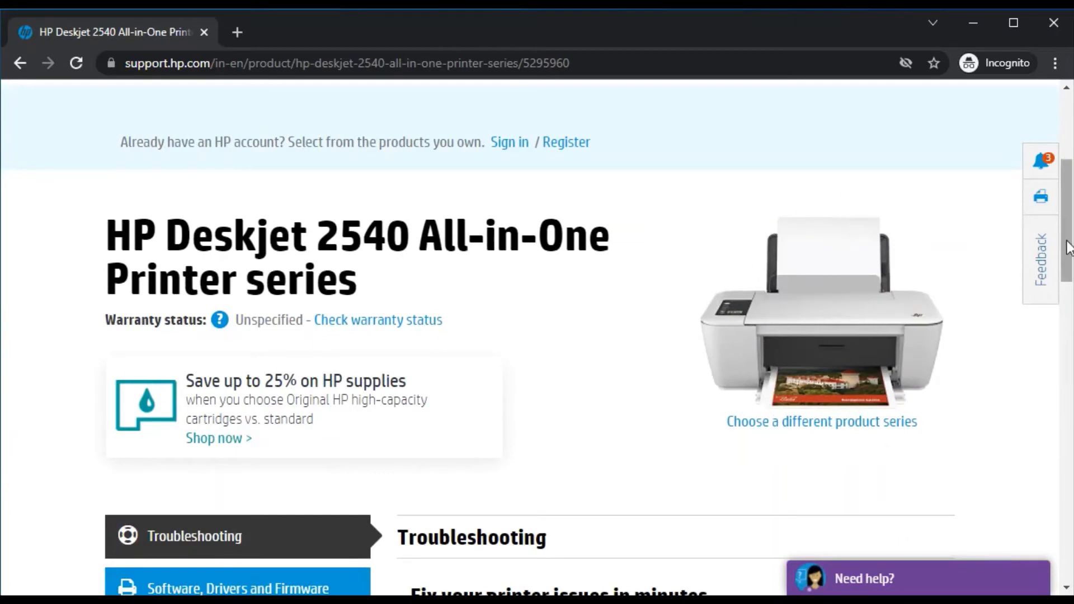
scroll("down", 3)
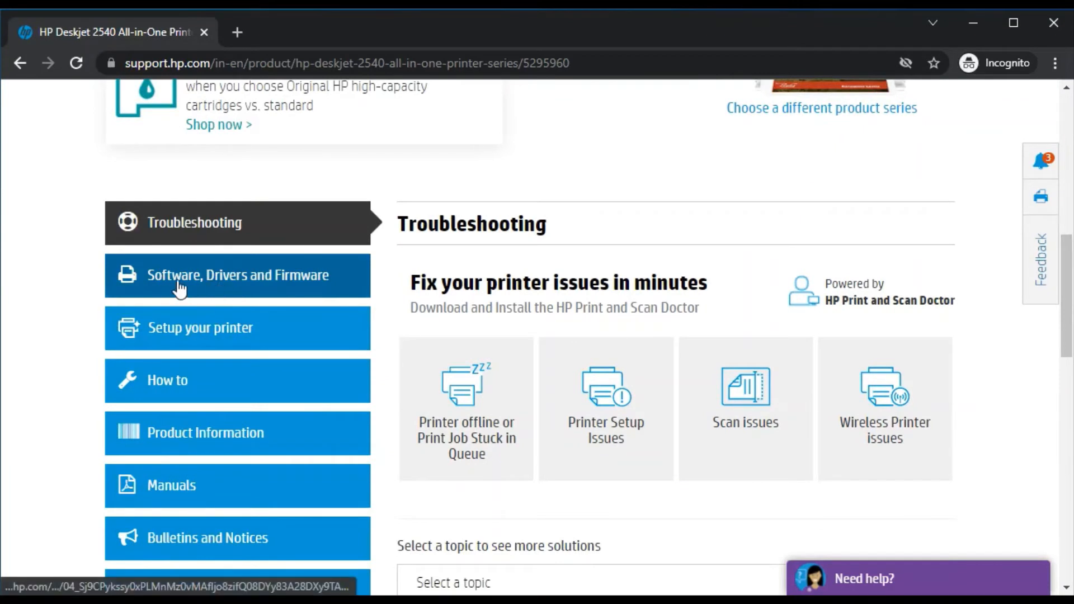
mouse_move(226, 283)
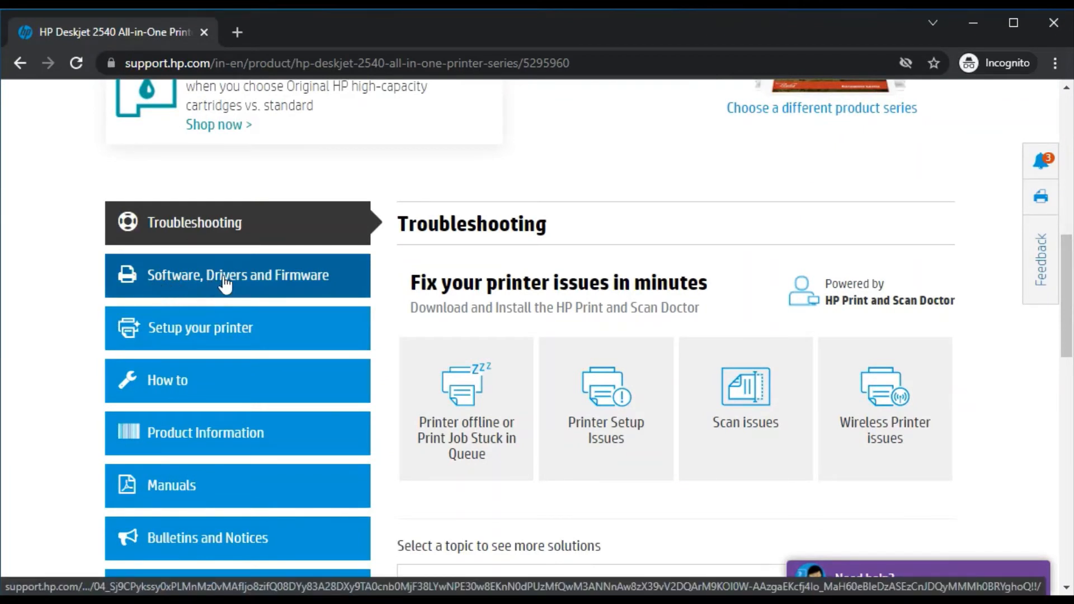
left_click(237, 275)
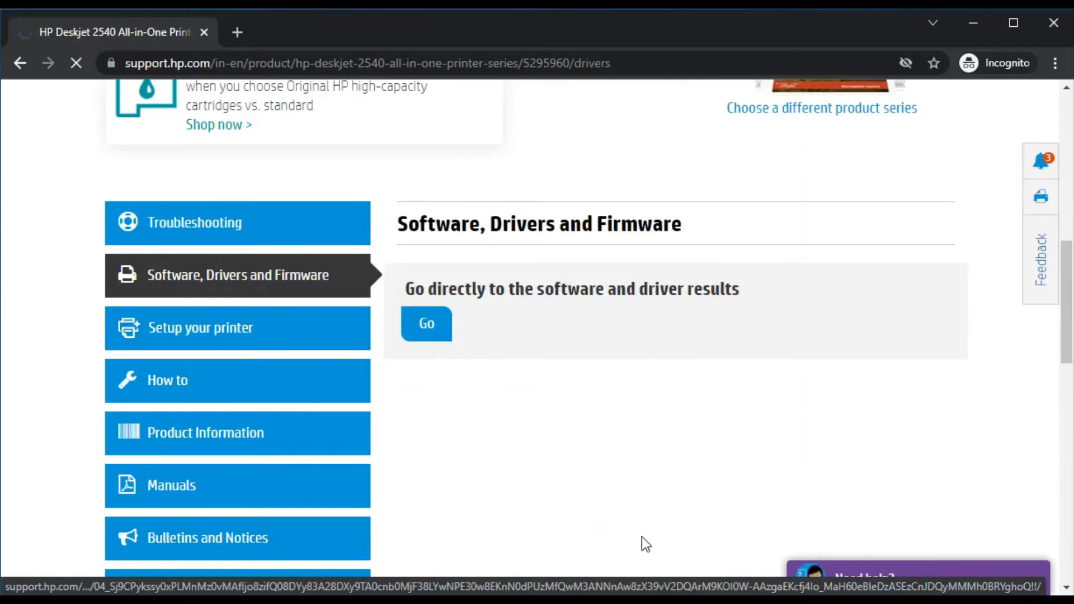
left_click(426, 323)
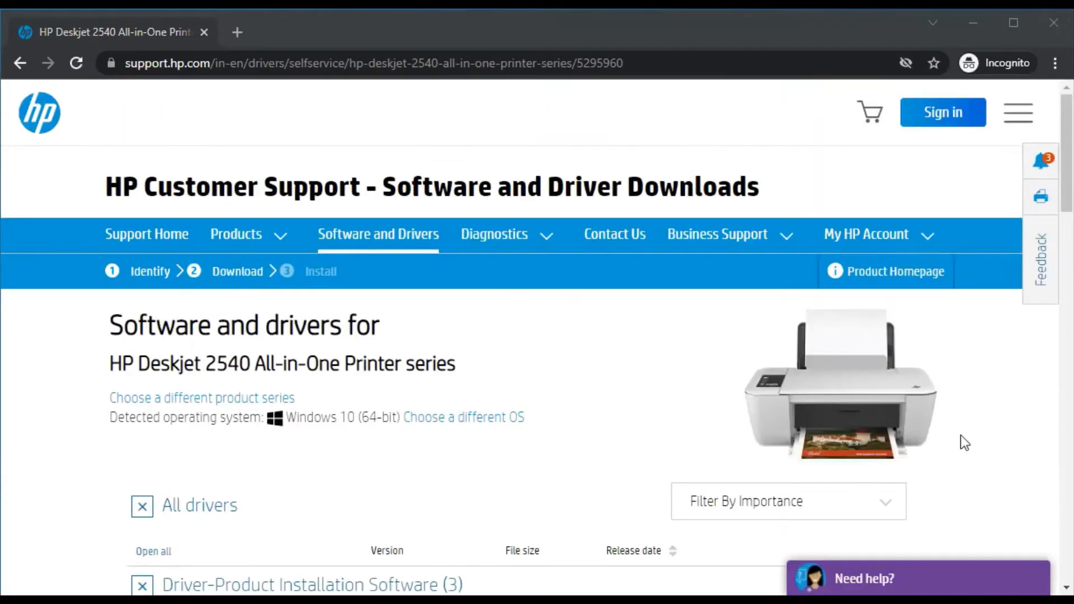
Scroll past HP Smart to the Basic Drivers, Firmware and Software-ePrint headings.
scroll("down", 3)
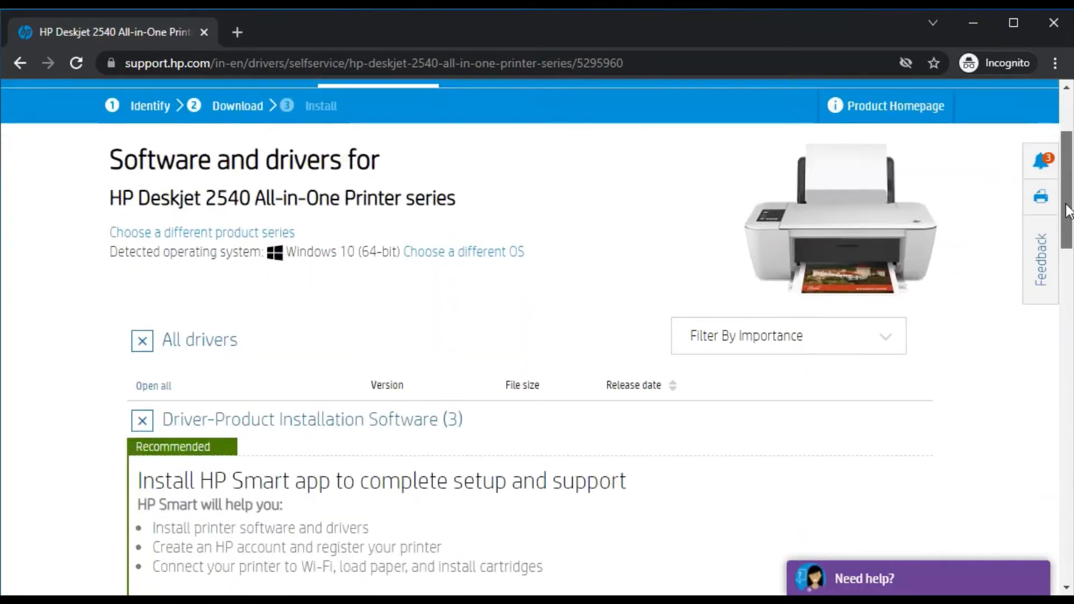
scroll("down", 3)
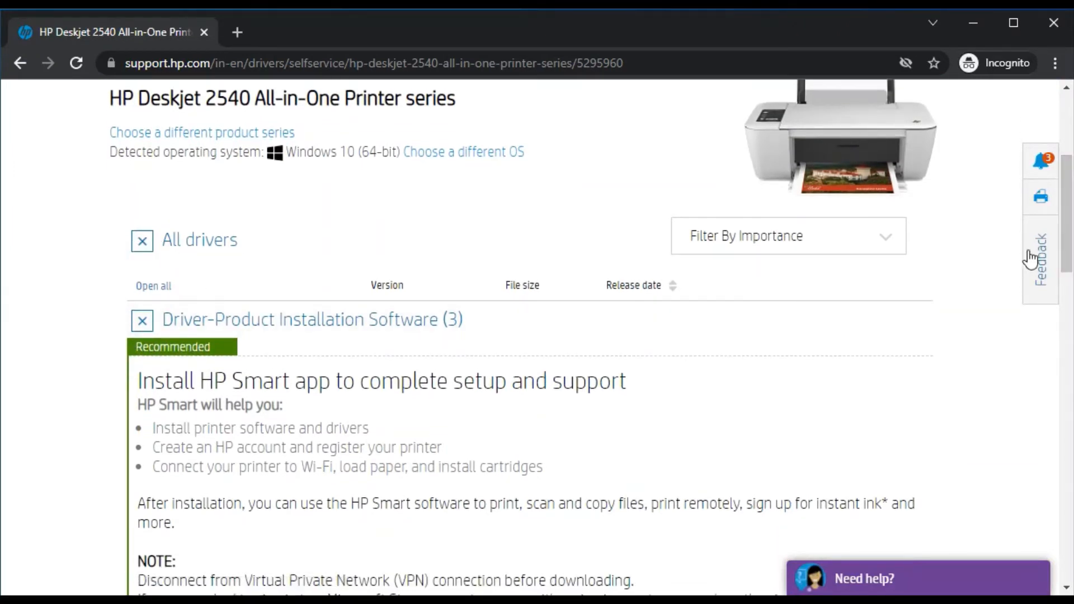
scroll("down", 3)
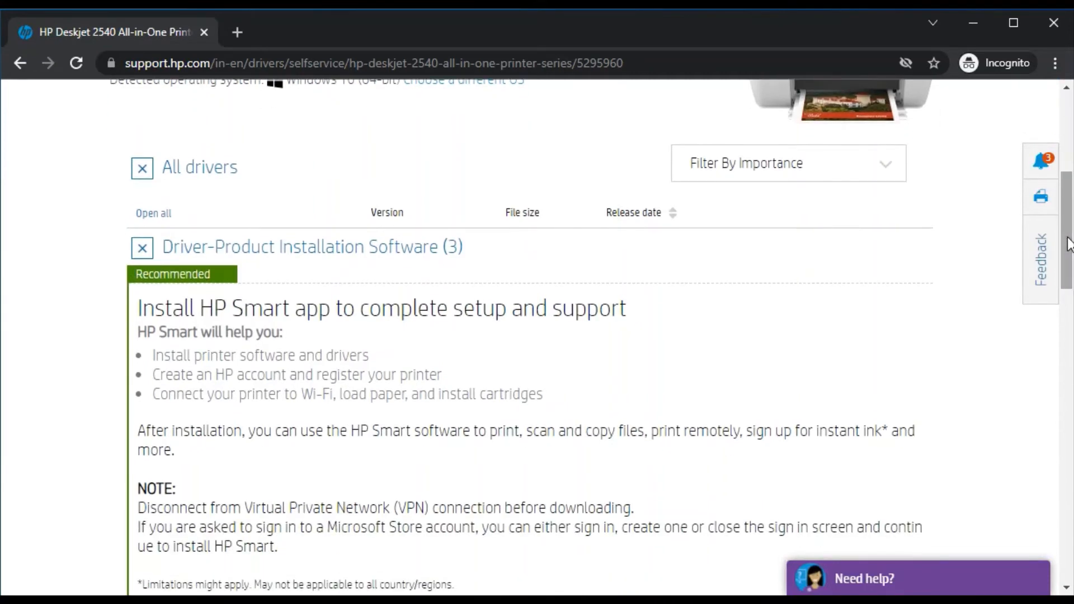
scroll("down", 3)
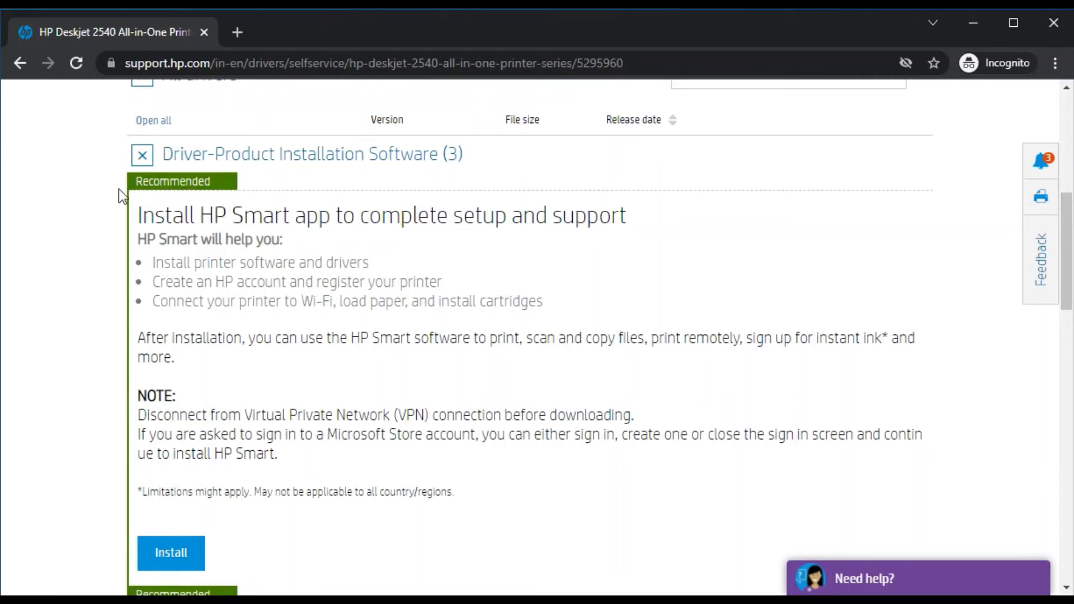
mouse_move(123, 186)
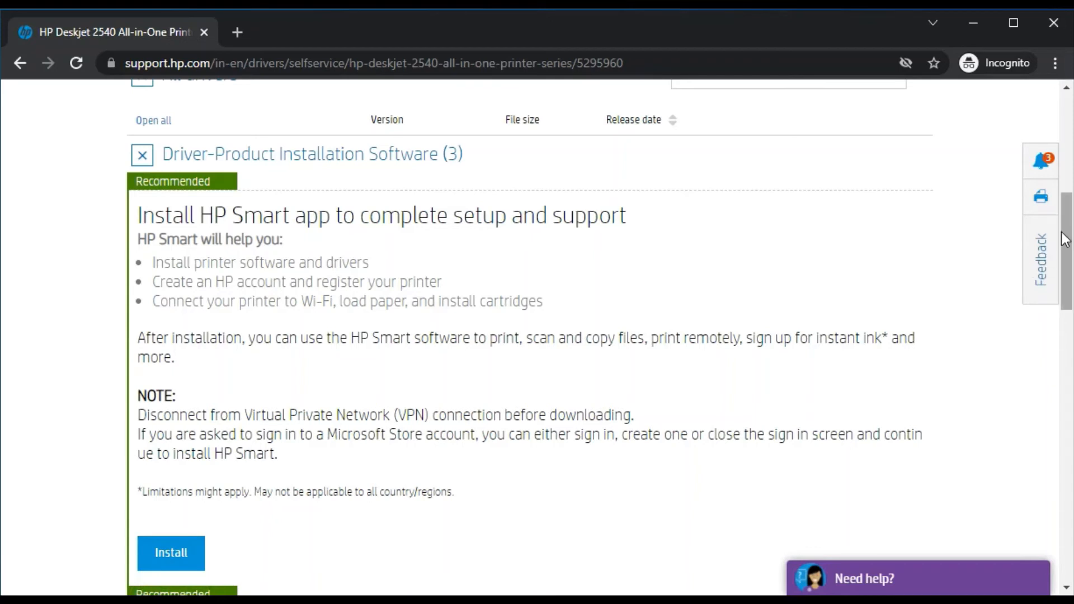
scroll("down", 3)
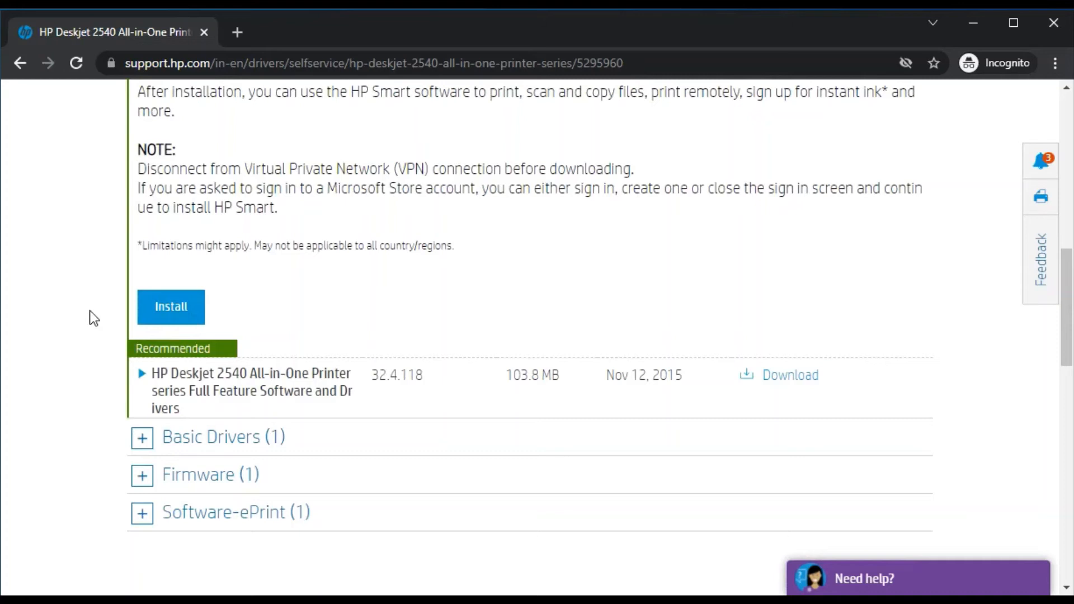
mouse_move(646, 486)
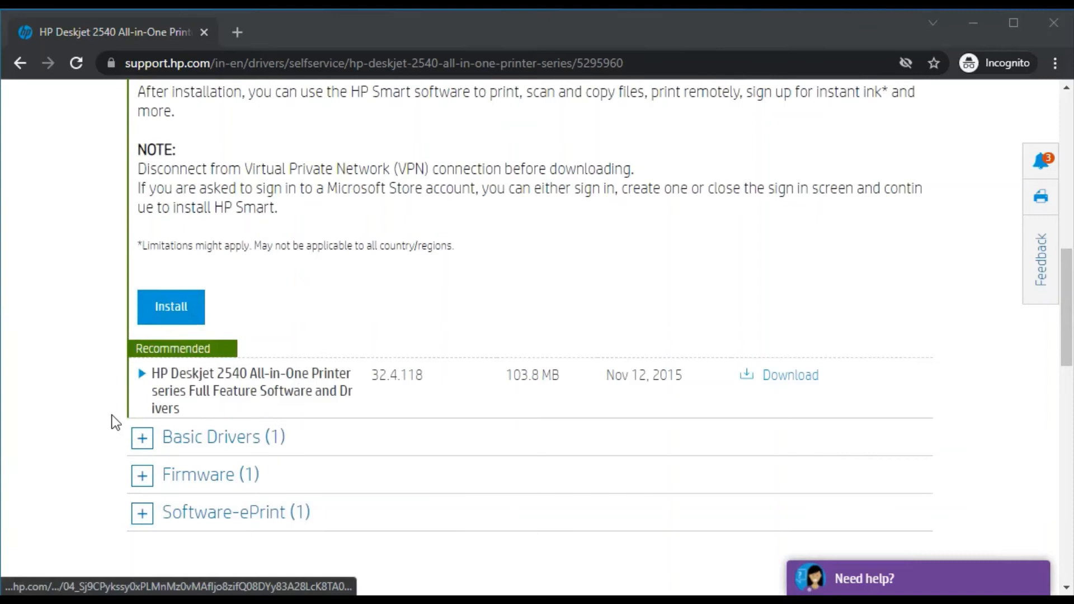
mouse_move(96, 400)
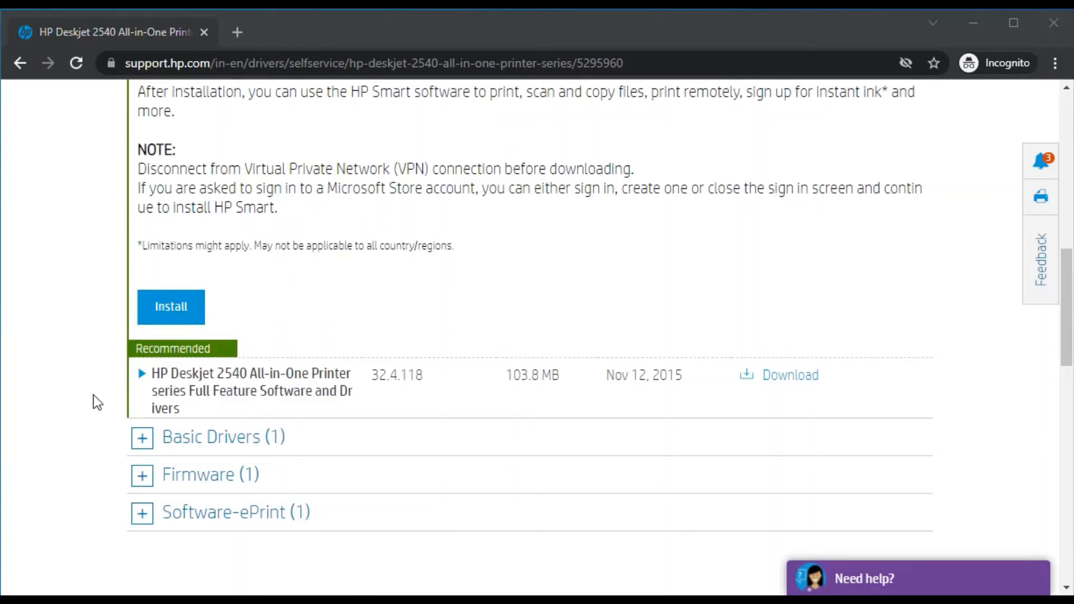
mouse_move(192, 401)
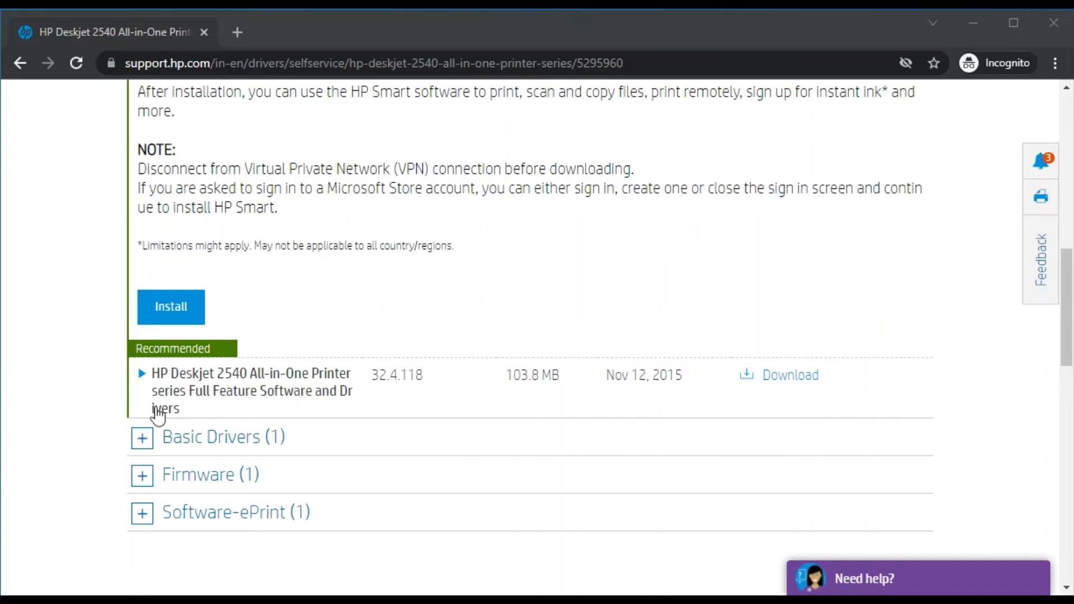
mouse_move(771, 403)
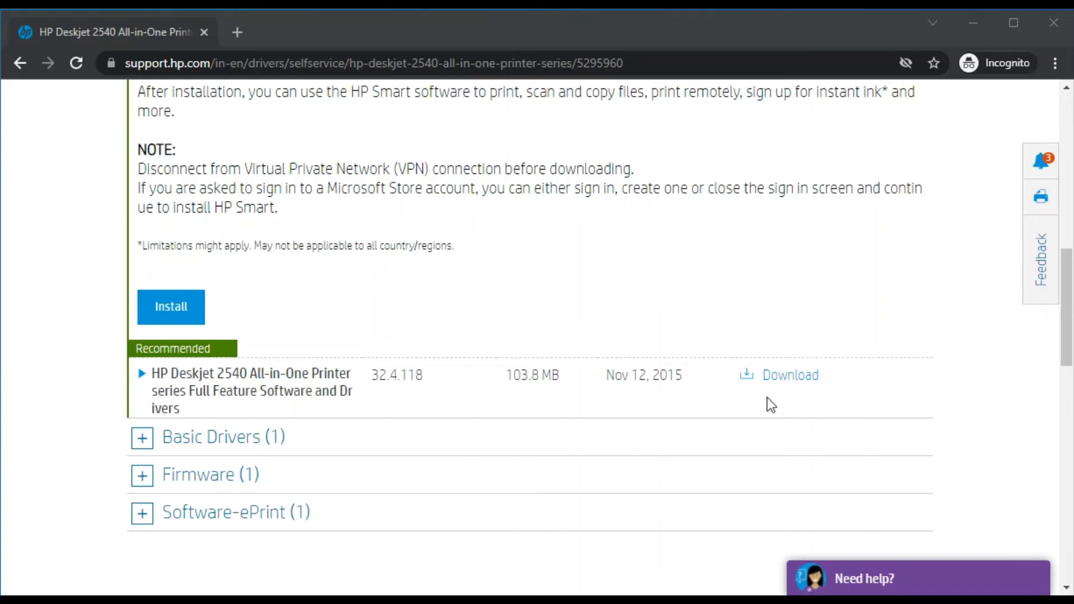
mouse_move(790, 375)
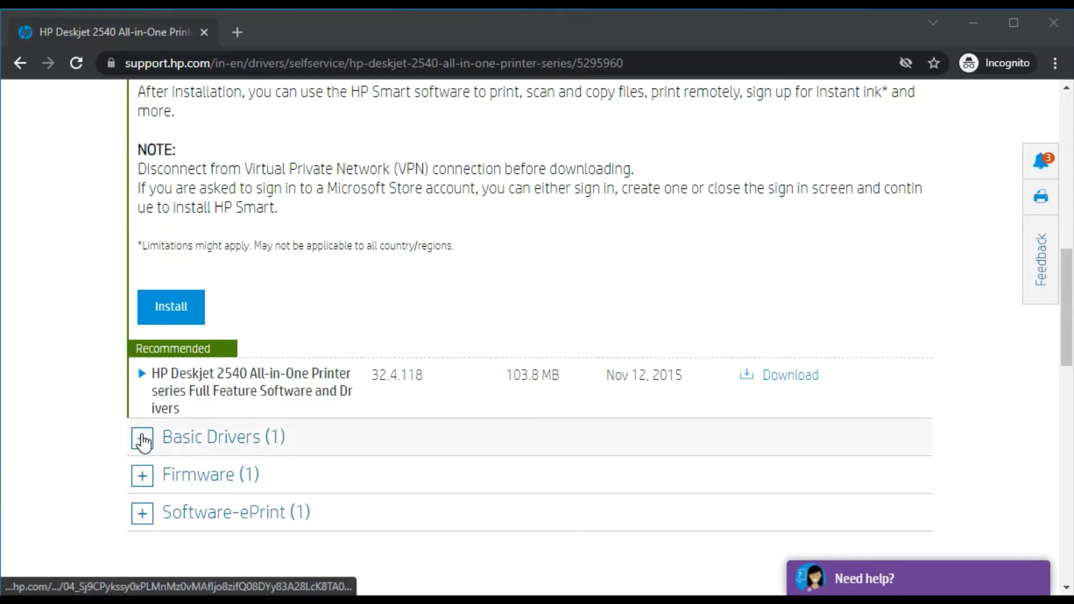
Expand the Basic Drivers section, scroll down, and expand the Software-ePrint section.
left_click(142, 436)
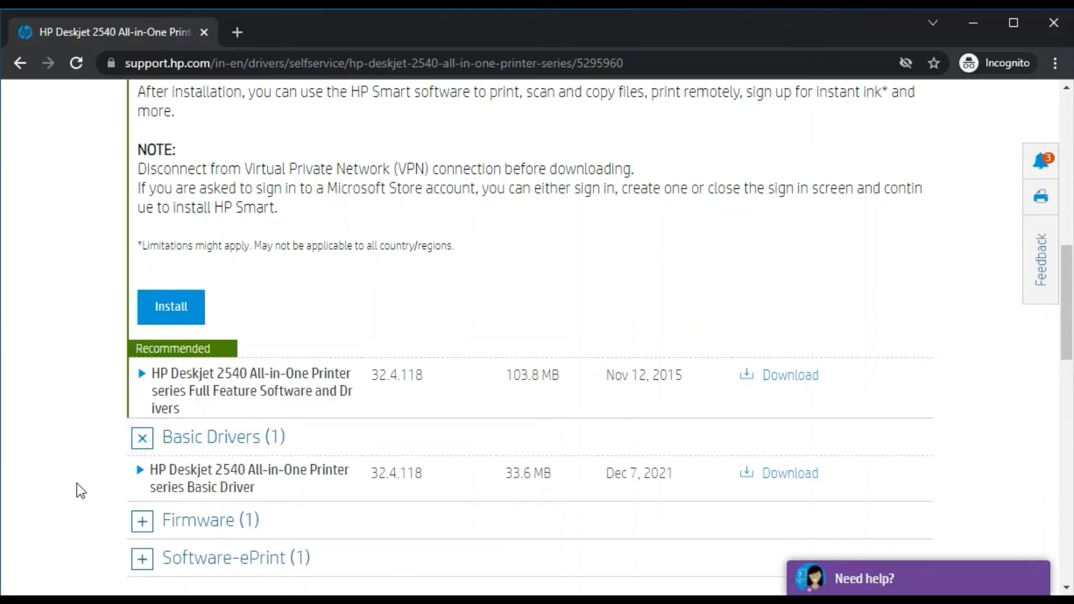
mouse_move(156, 490)
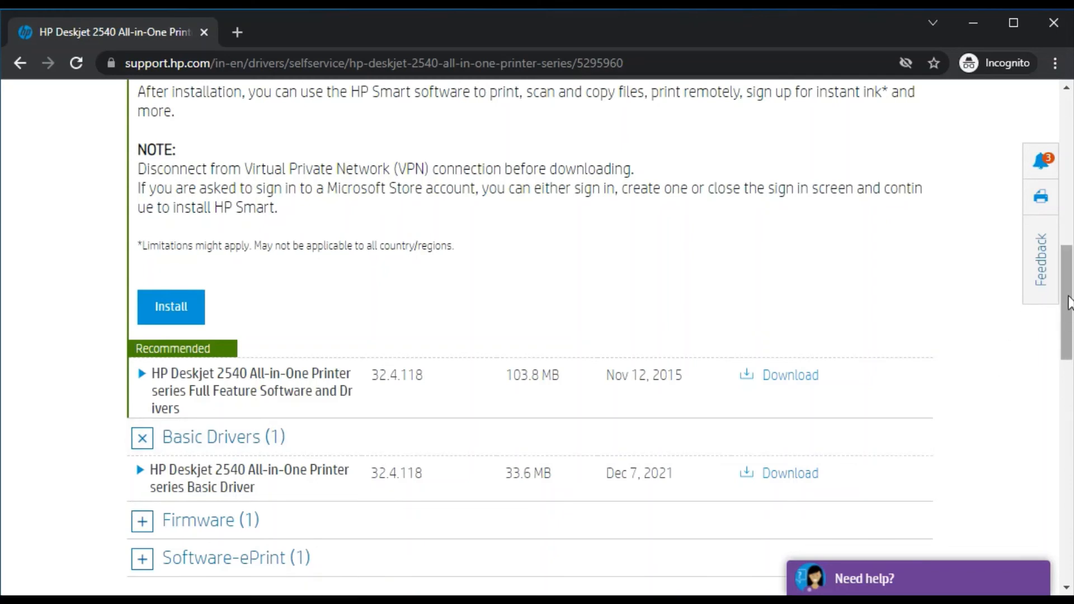
scroll("down", 3)
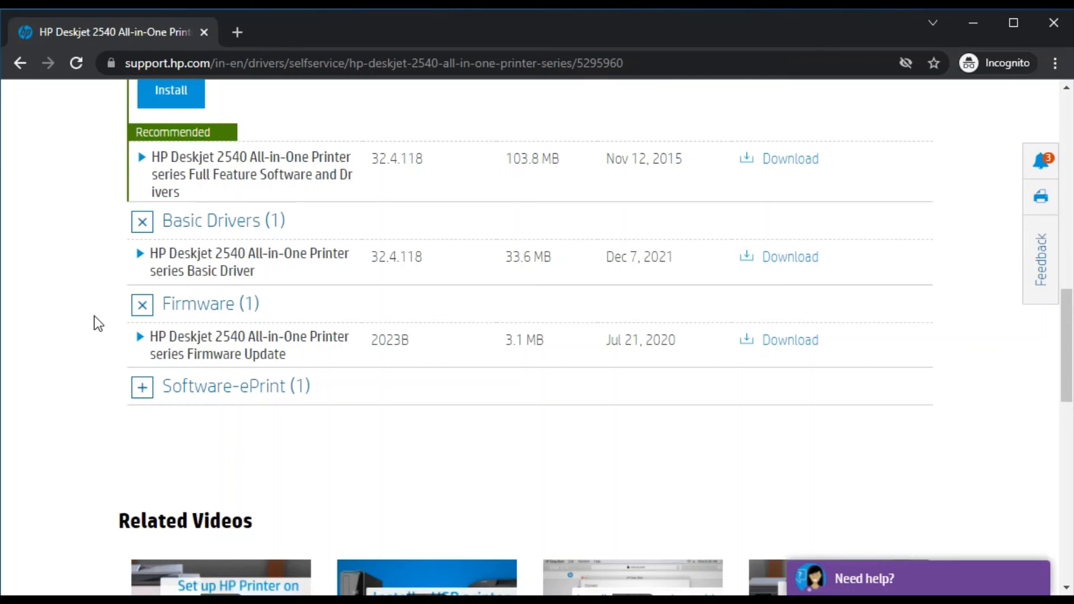
mouse_move(115, 346)
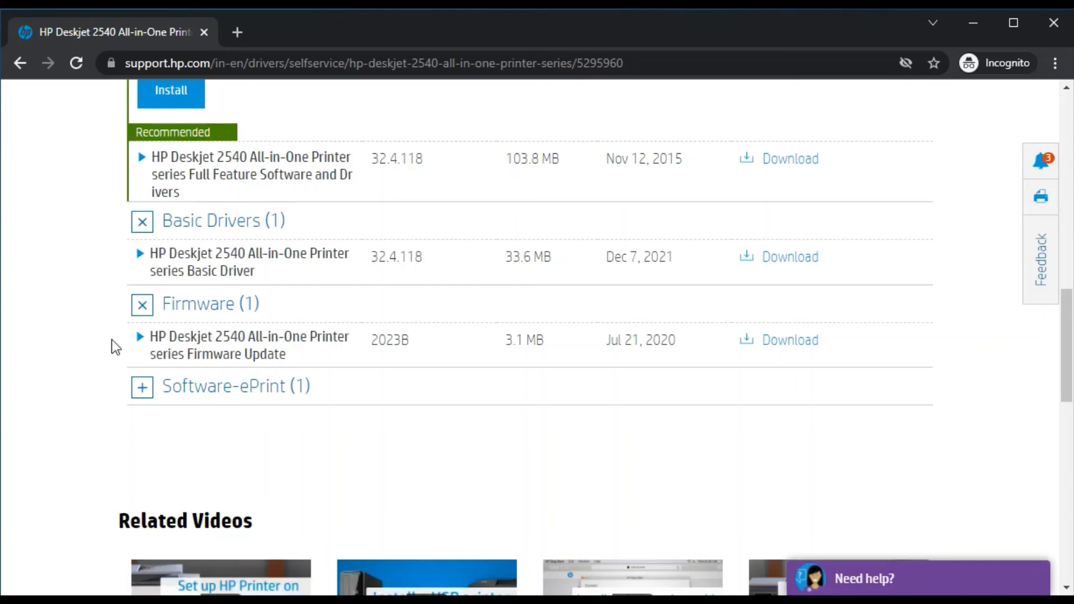
mouse_move(743, 378)
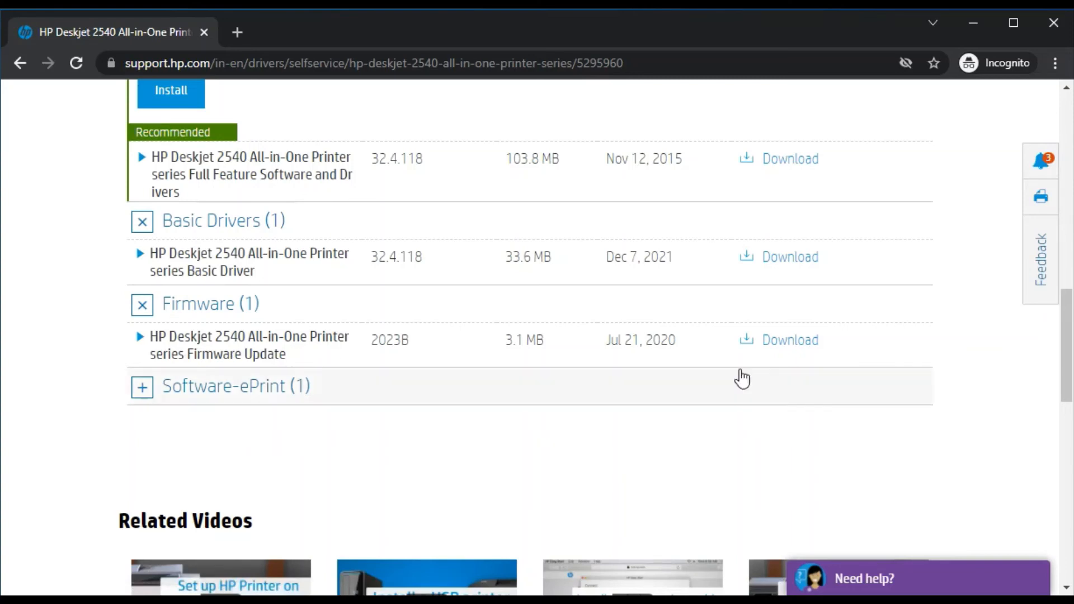
mouse_move(162, 373)
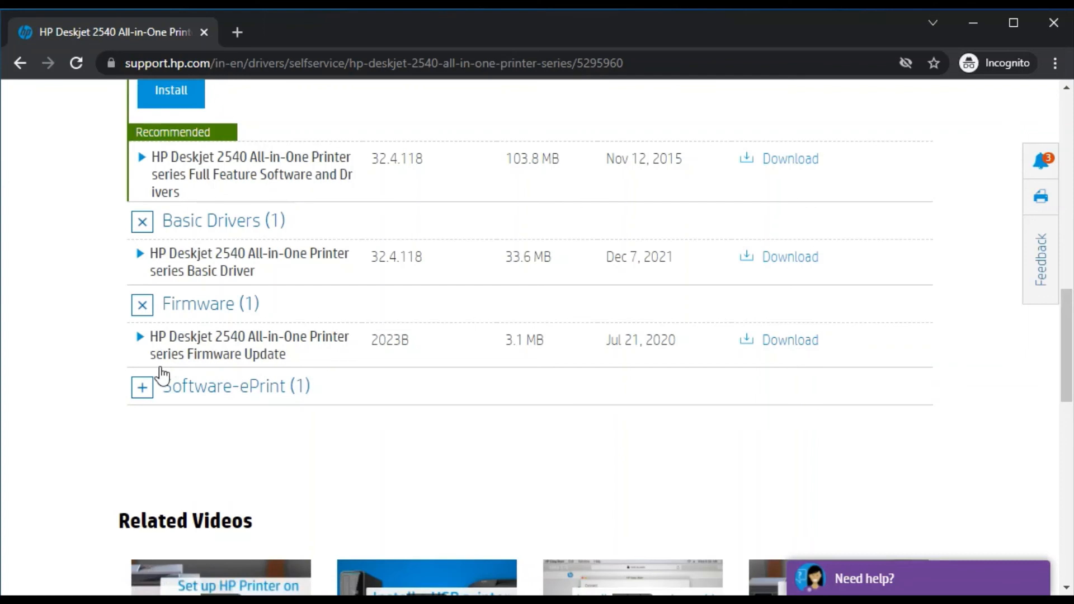
left_click(141, 387)
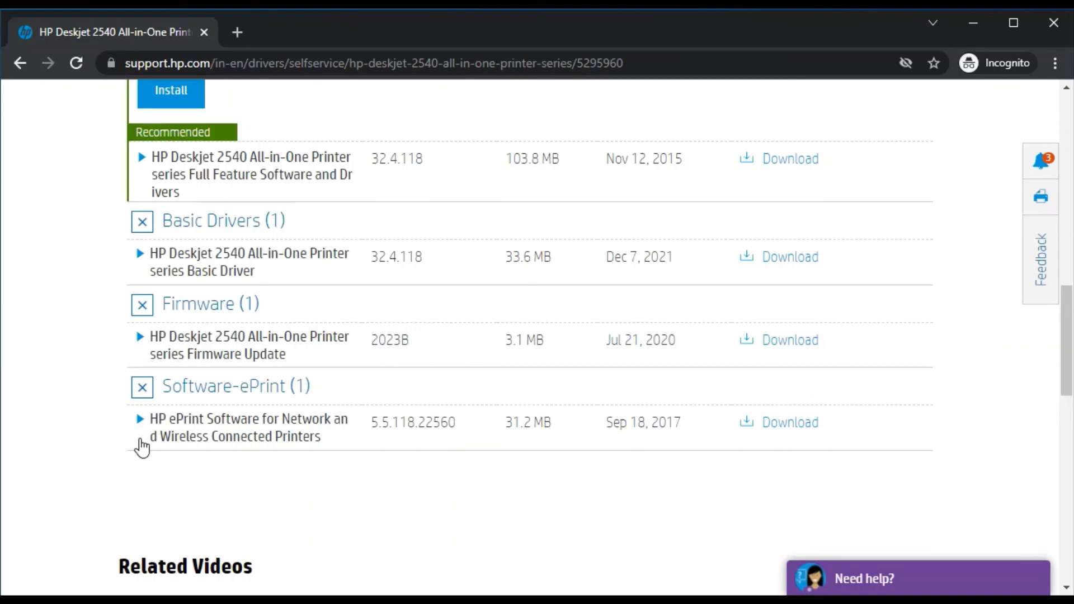
mouse_move(599, 525)
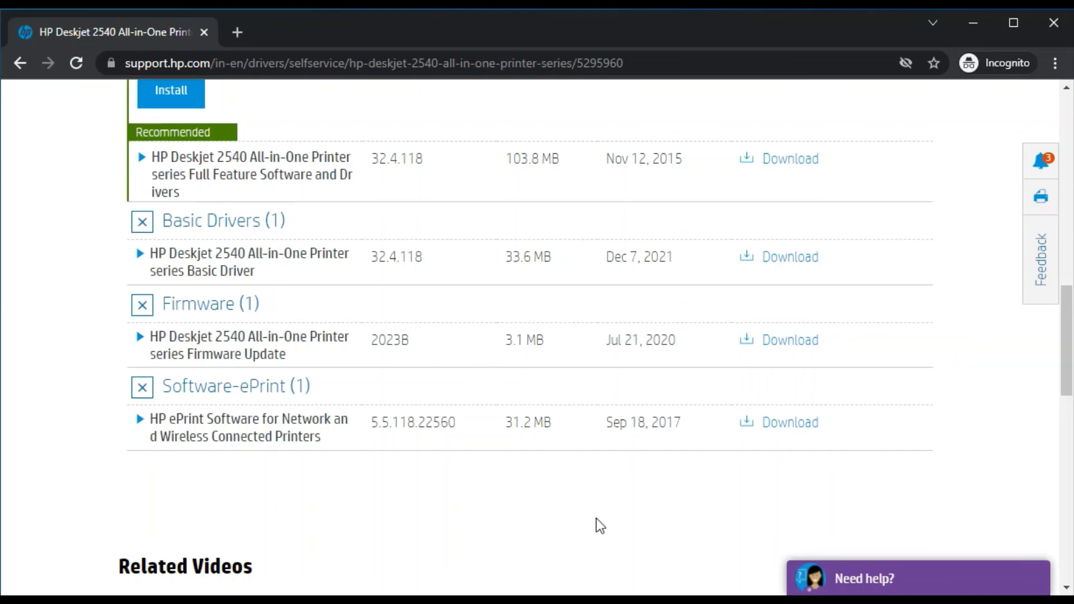
mouse_move(572, 496)
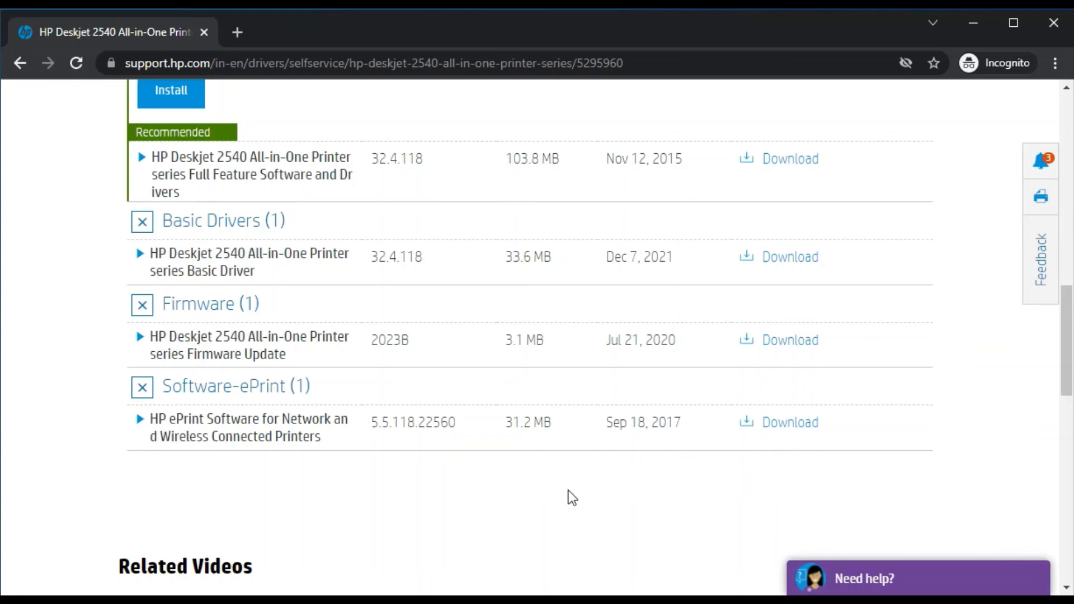
mouse_move(57, 473)
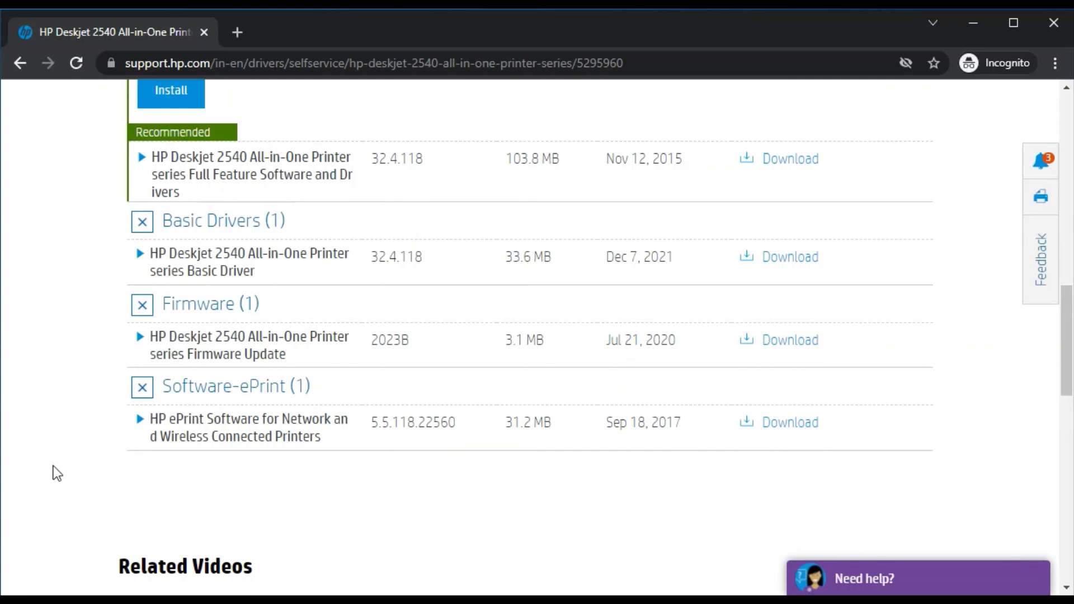
mouse_move(1057, 360)
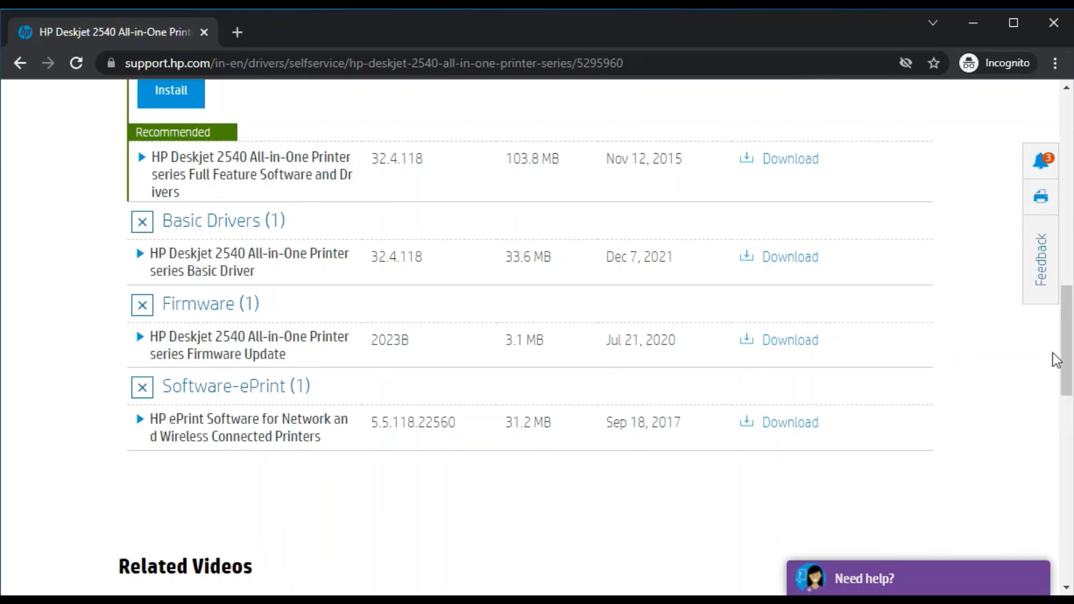